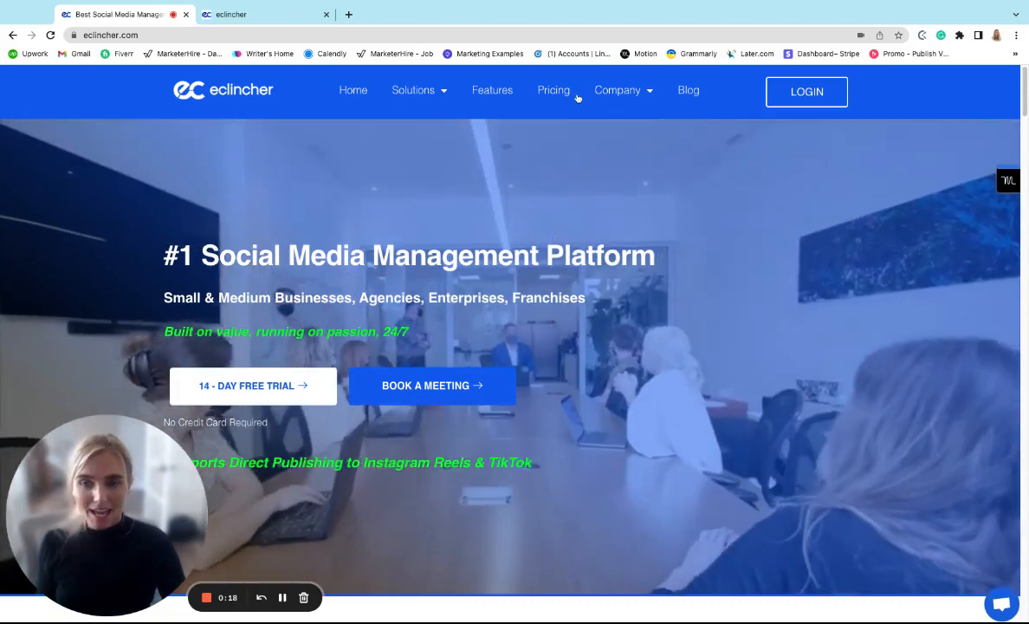
Go to Pricing and scroll down to the Basic, Premier and Agency plan cards
click(553, 90)
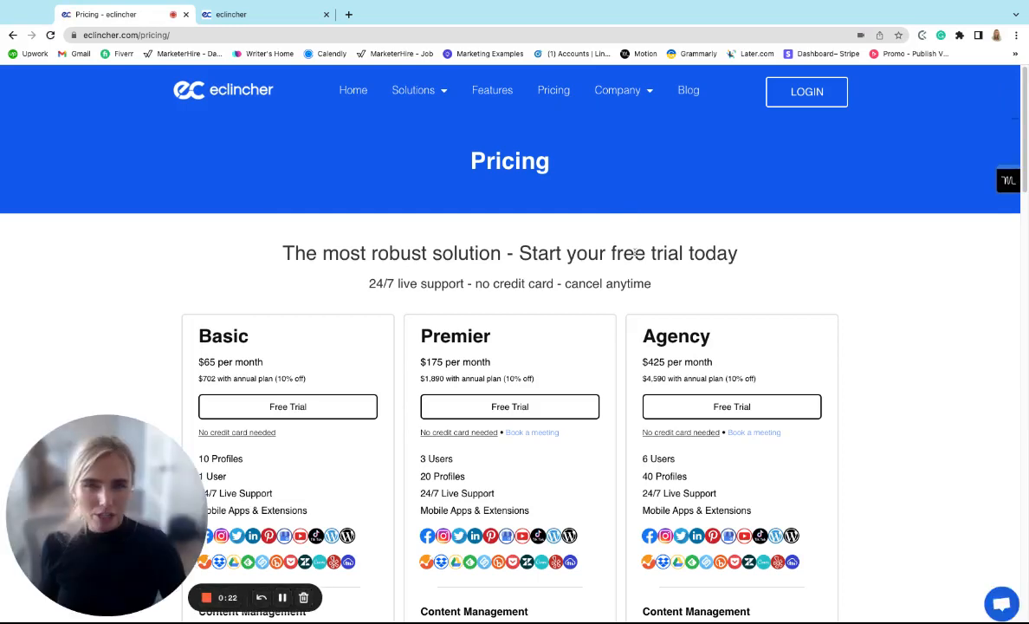
scroll(down, 3)
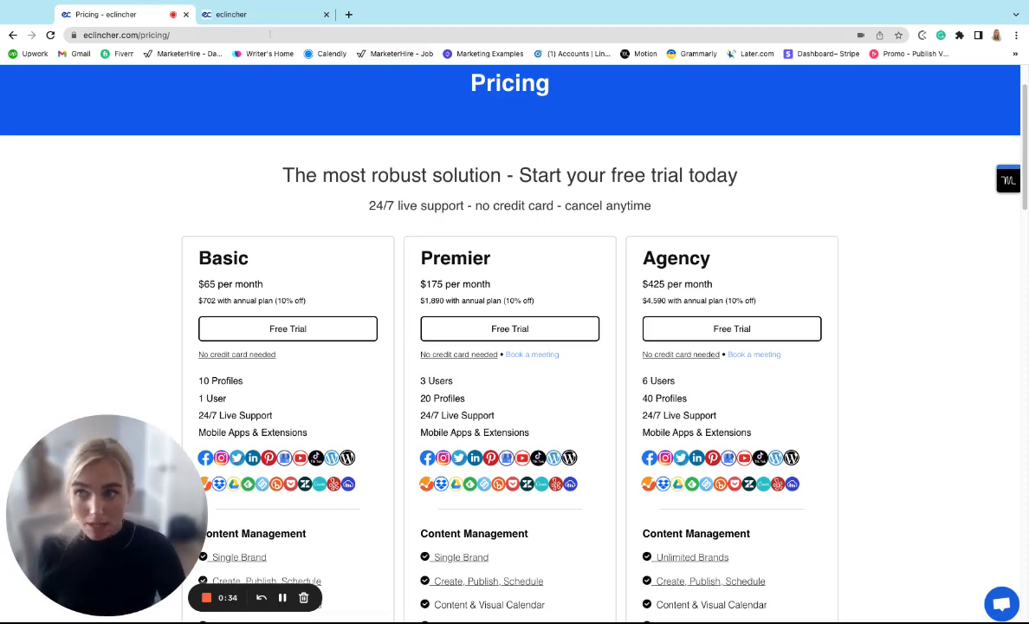
click(260, 15)
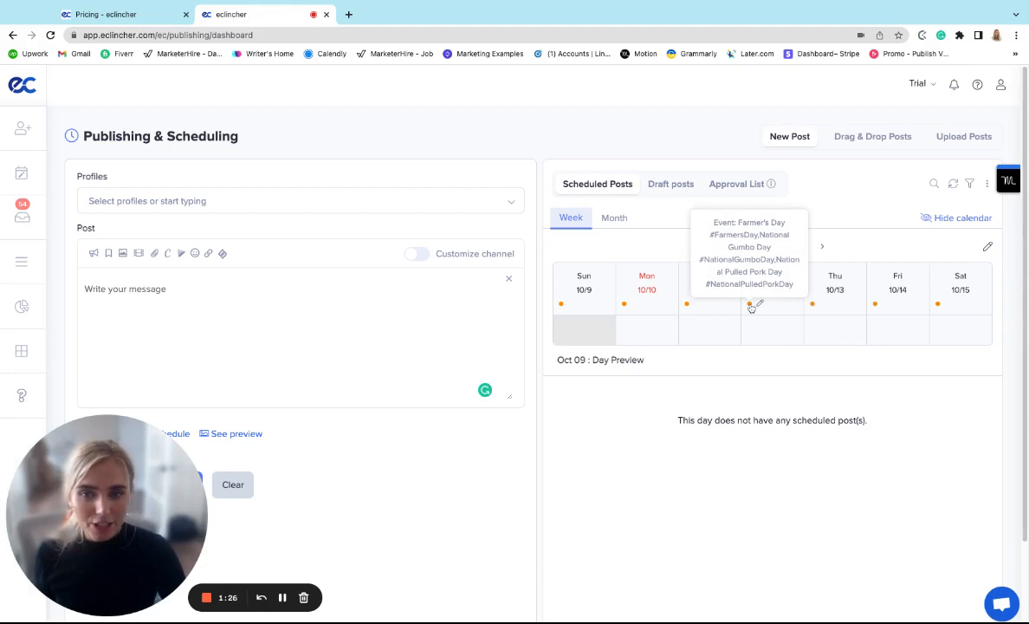
mouse_move(754, 307)
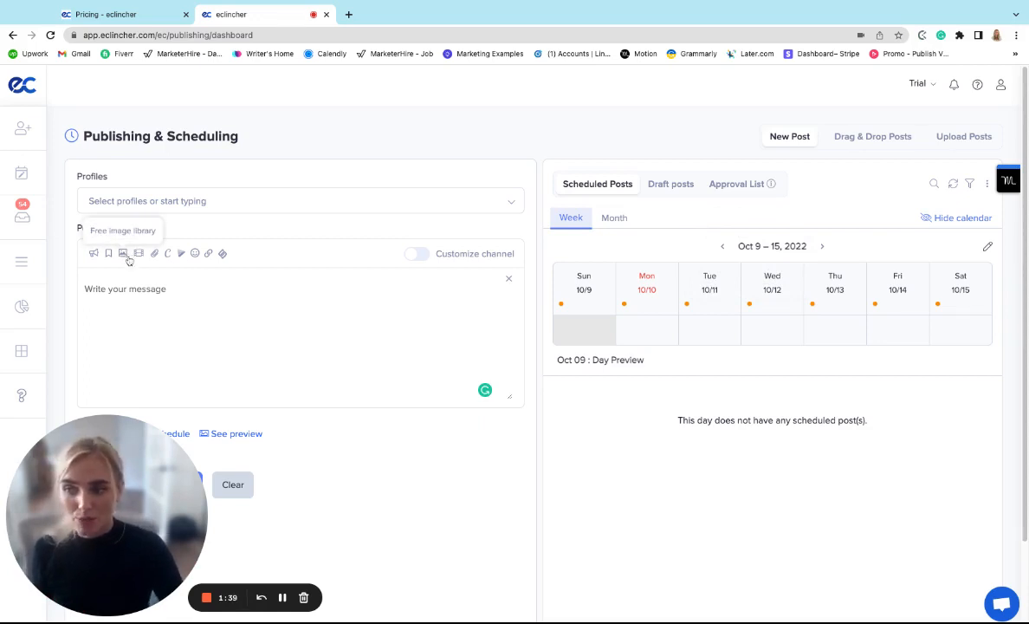
mouse_move(139, 253)
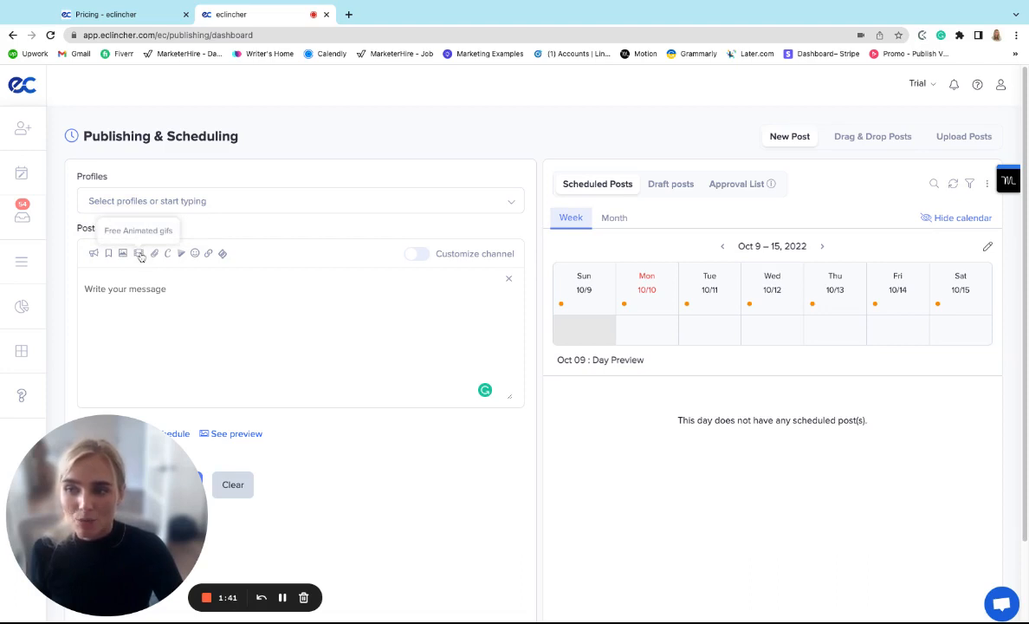
mouse_move(167, 253)
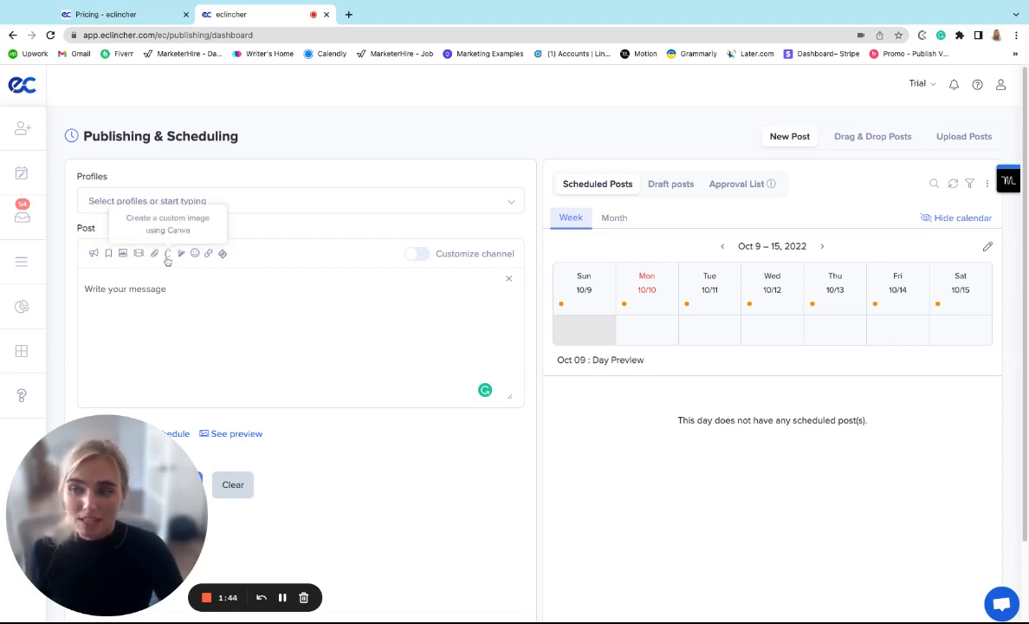
mouse_move(199, 281)
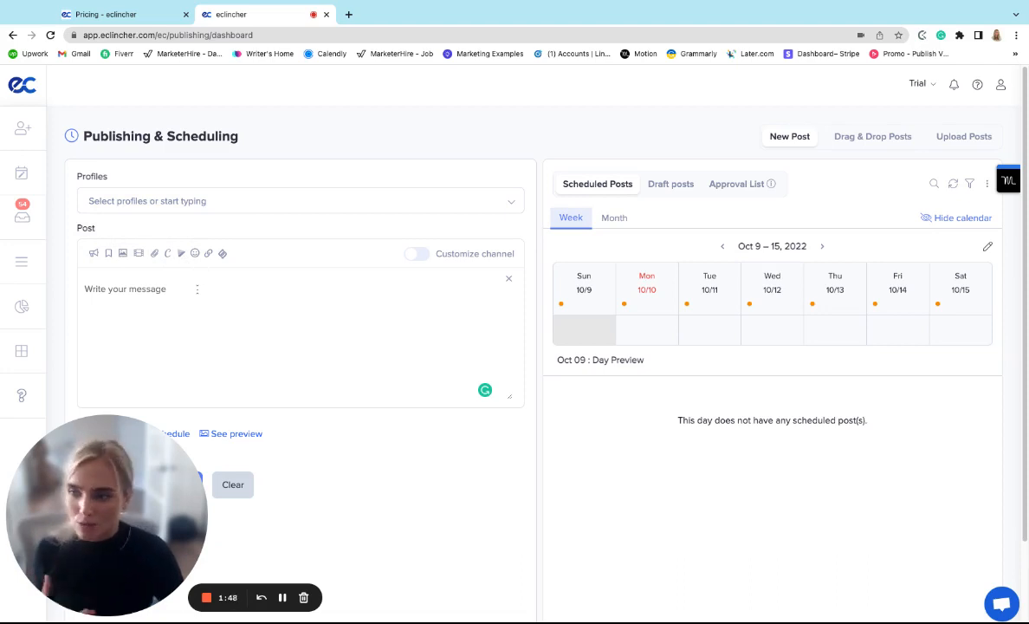
mouse_move(136, 243)
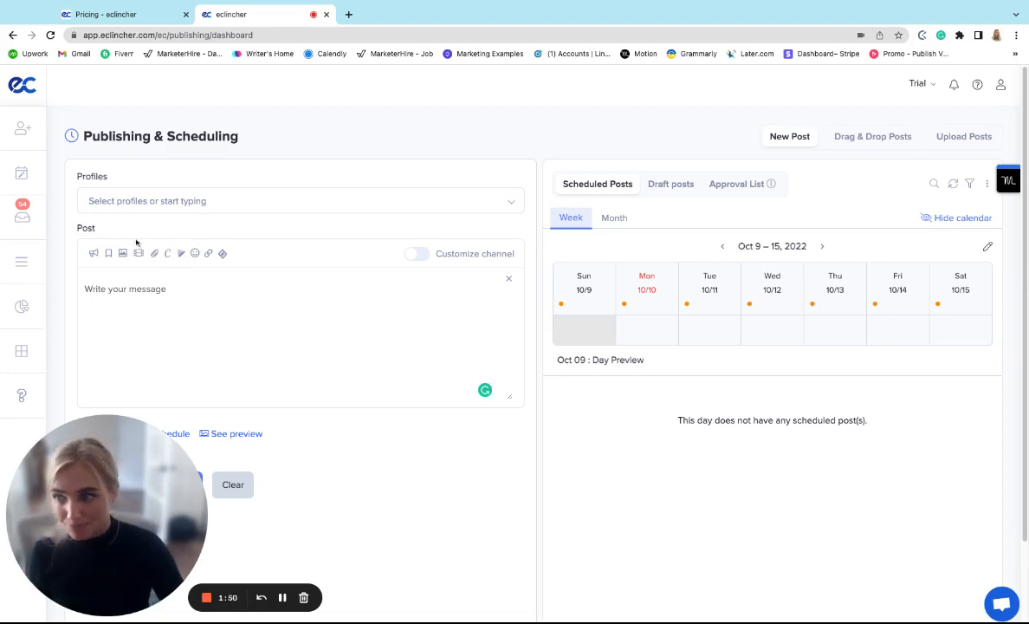
click(22, 216)
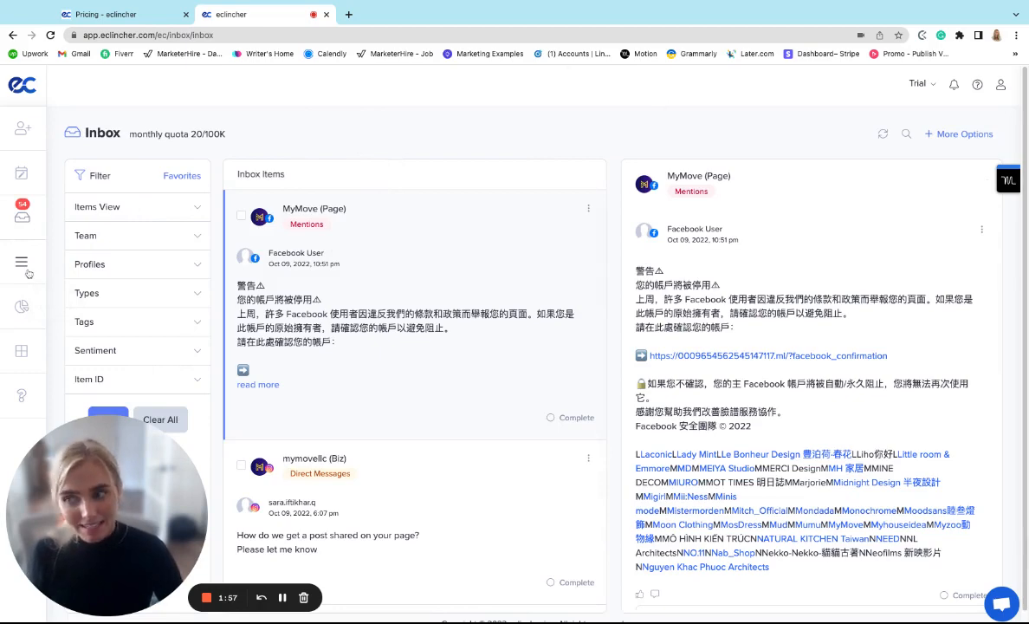
From the Feeds sidebar icon, choose Curated RSS/Atom Feeds to view TechCrunch articles
click(20, 262)
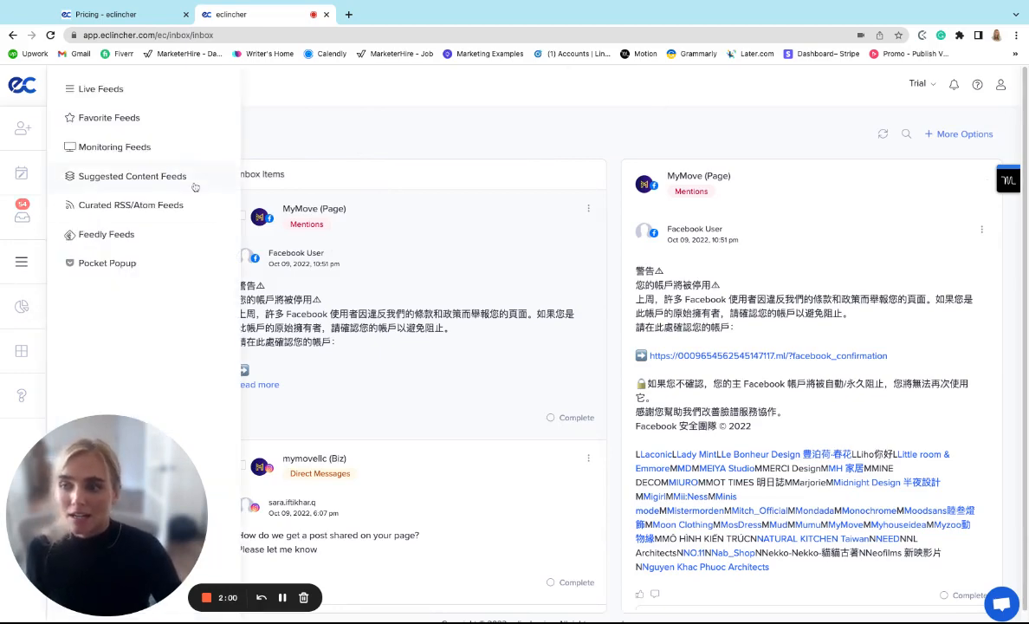
click(130, 204)
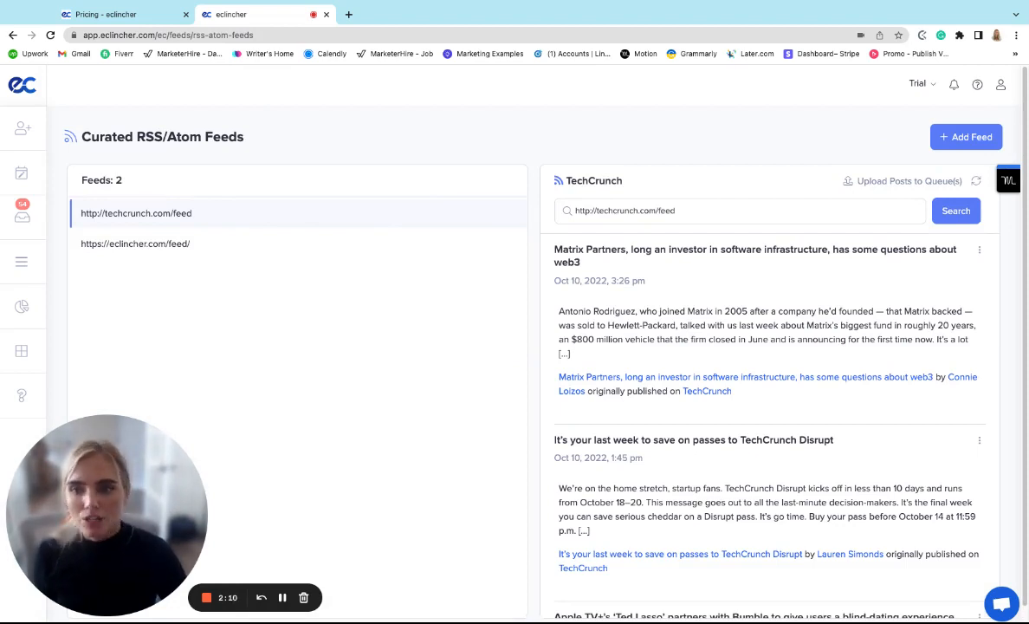
mouse_move(678, 247)
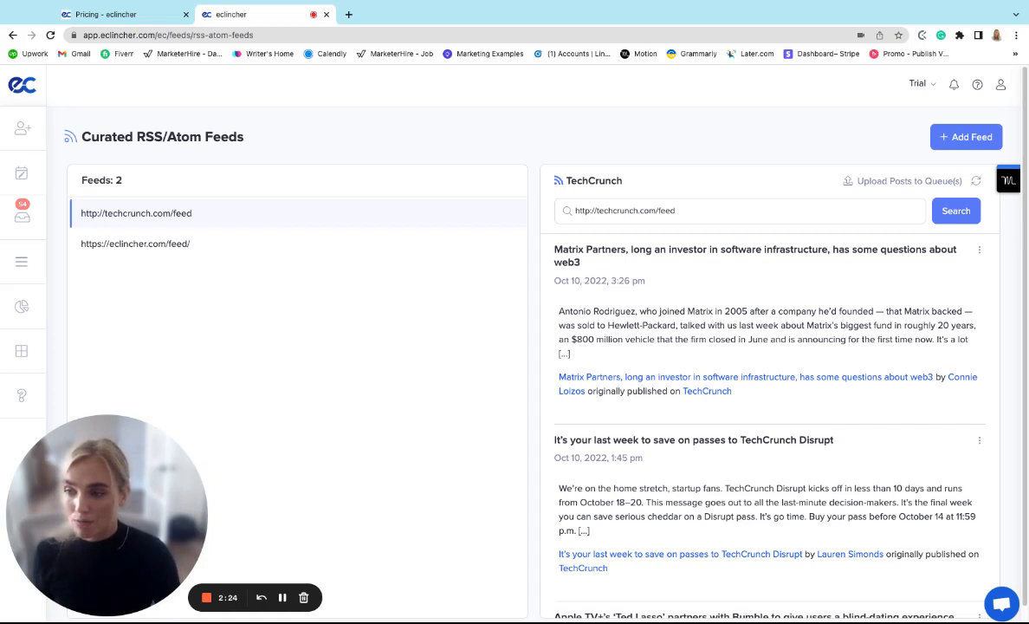
click(20, 261)
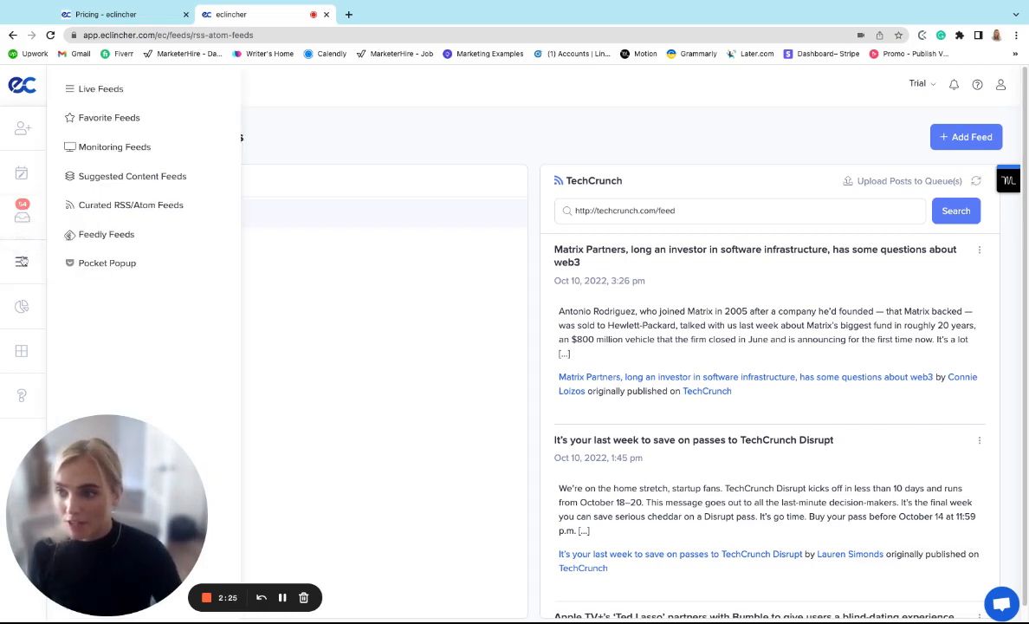
Open Analytics > Dashboard for 2022-10-01 to 2022-10-10, then show Quick Help resources
click(22, 303)
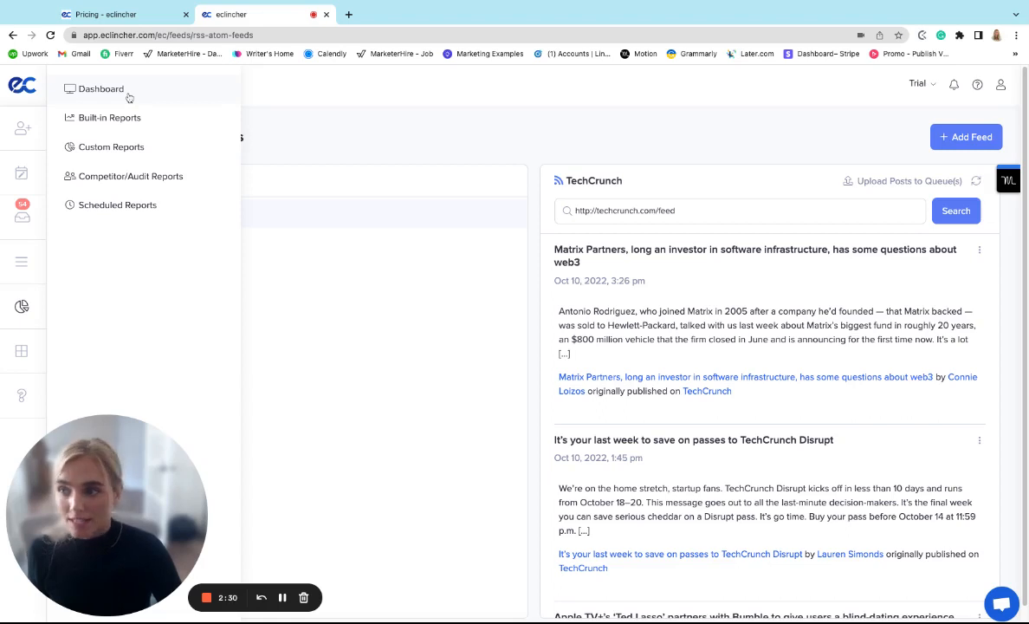
click(101, 88)
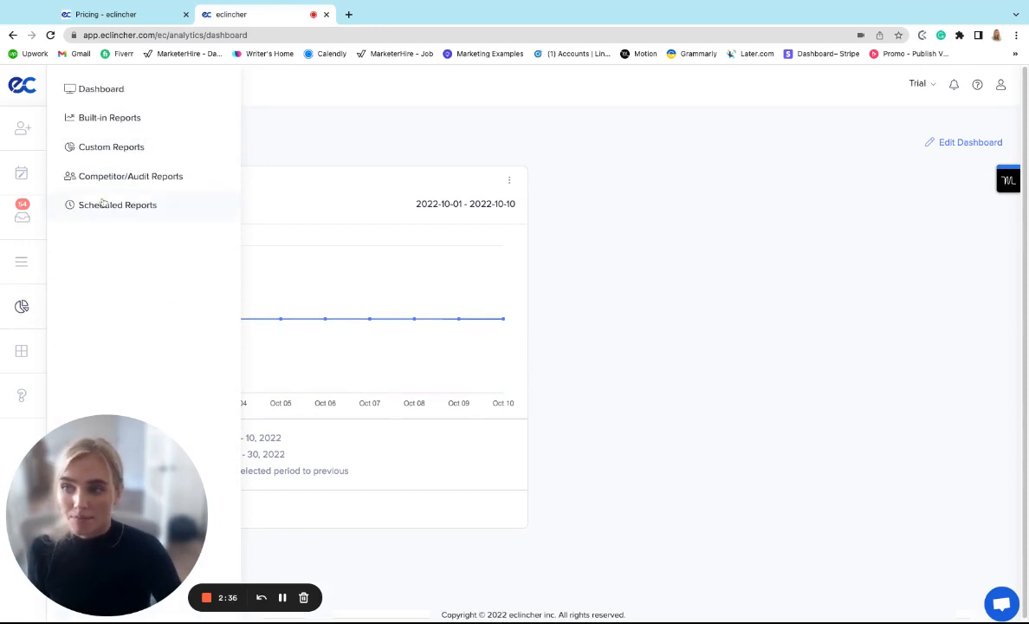
mouse_move(166, 203)
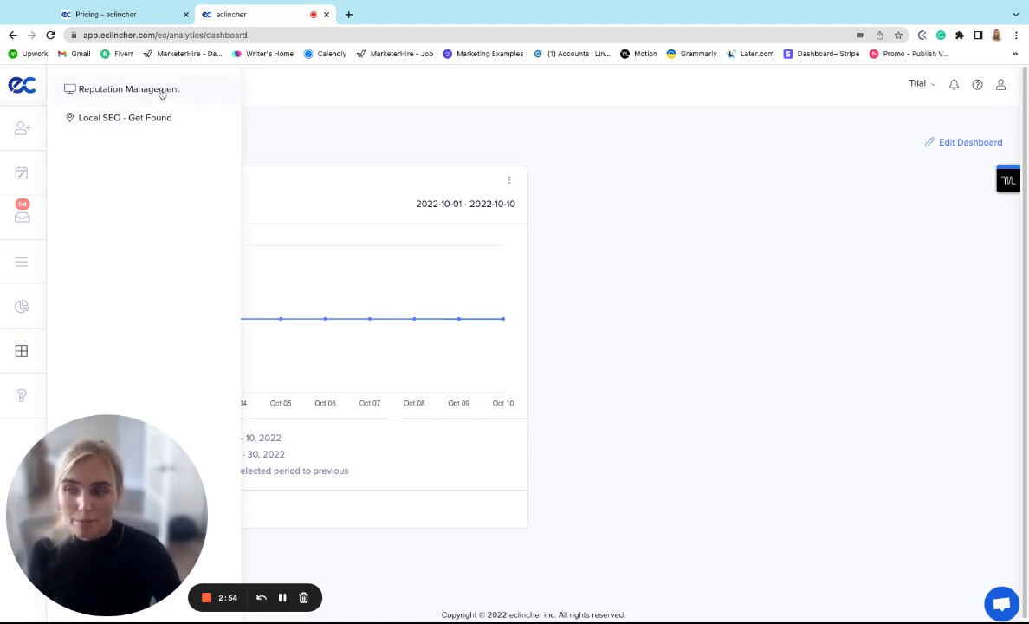
mouse_move(152, 139)
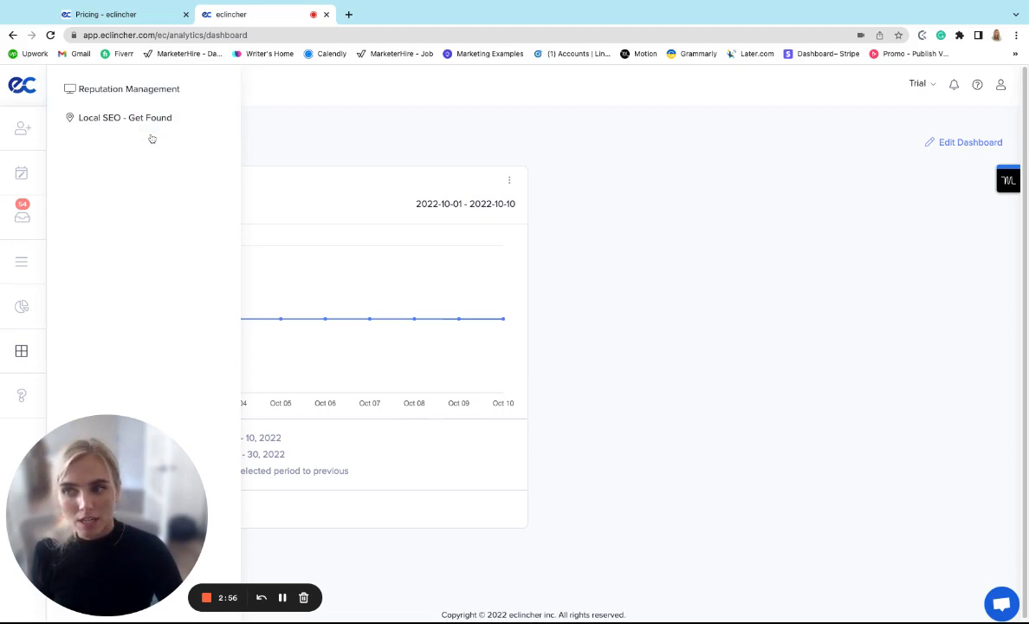
mouse_move(132, 162)
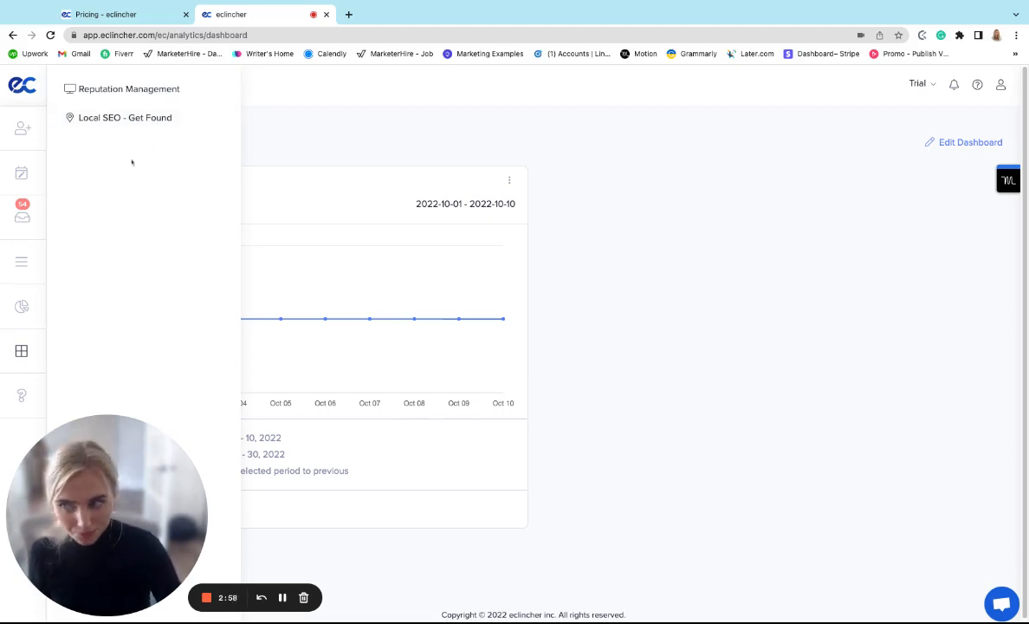
click(22, 395)
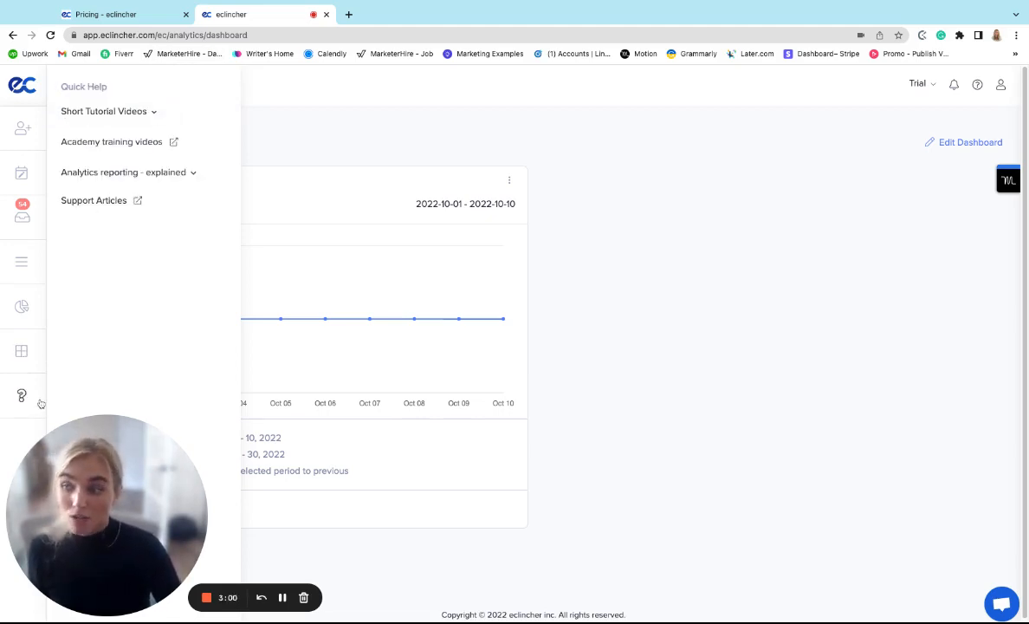
mouse_move(174, 147)
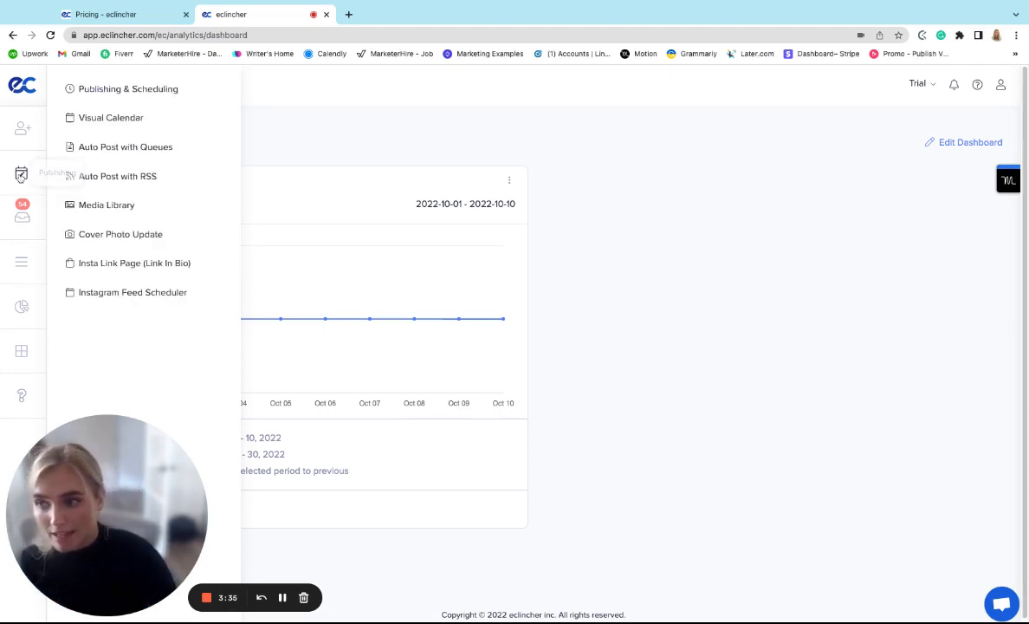
Choose Publishing & Scheduling to show the post composer and weekly calendar
click(129, 88)
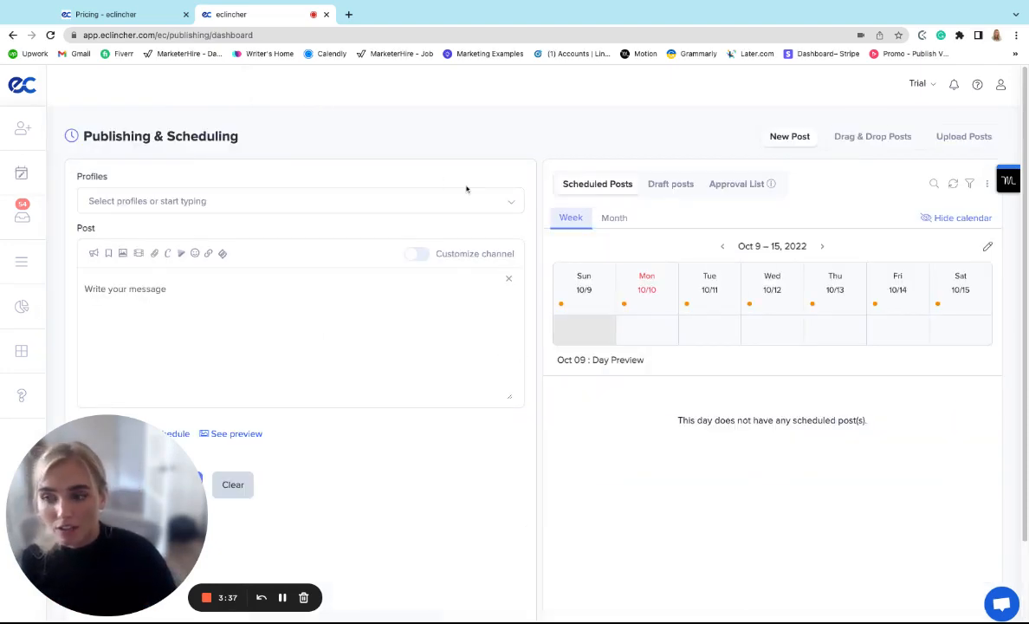
mouse_move(487, 165)
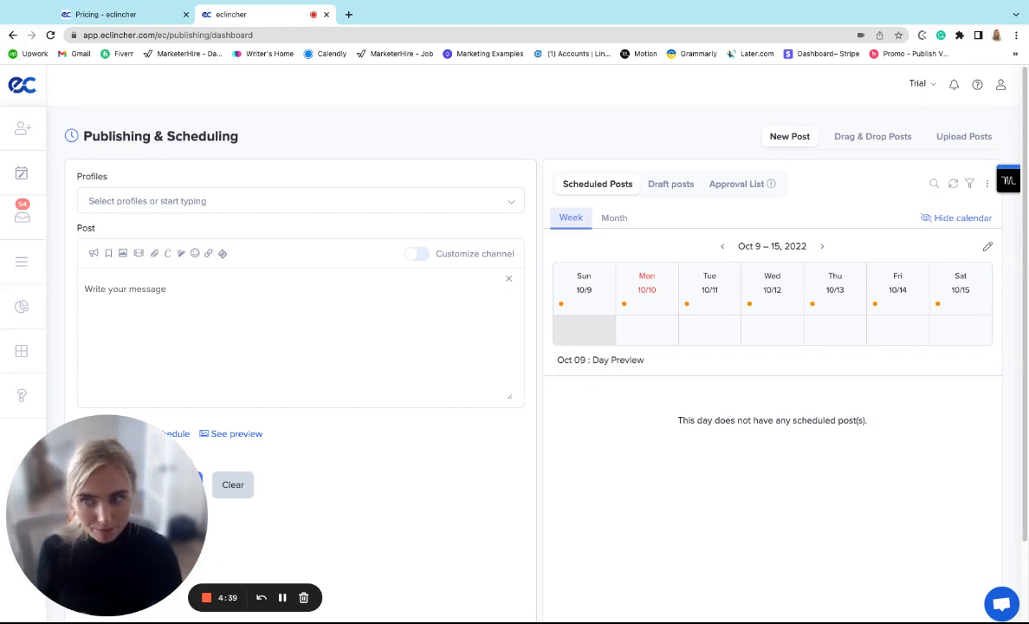
Return to the Pricing tab and scroll to each plan's Content Management features
click(122, 14)
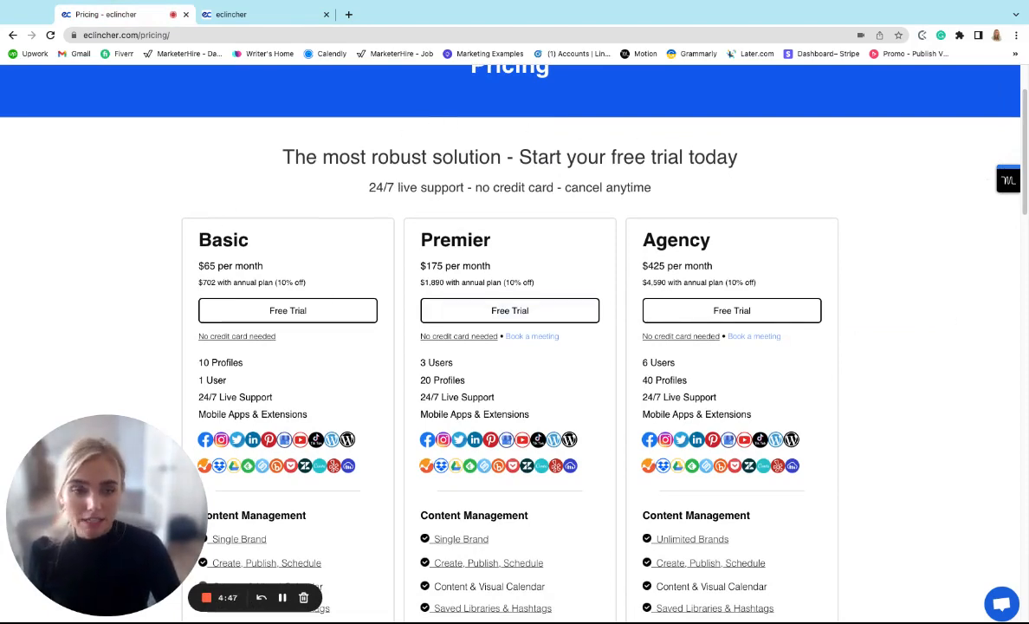
scroll(down, 3)
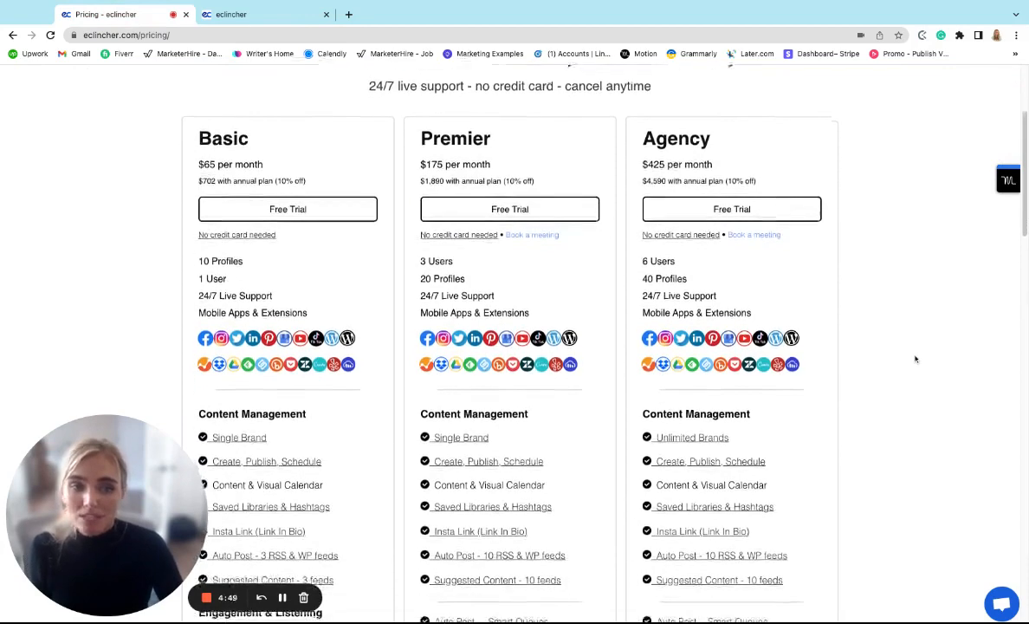
scroll(down, 3)
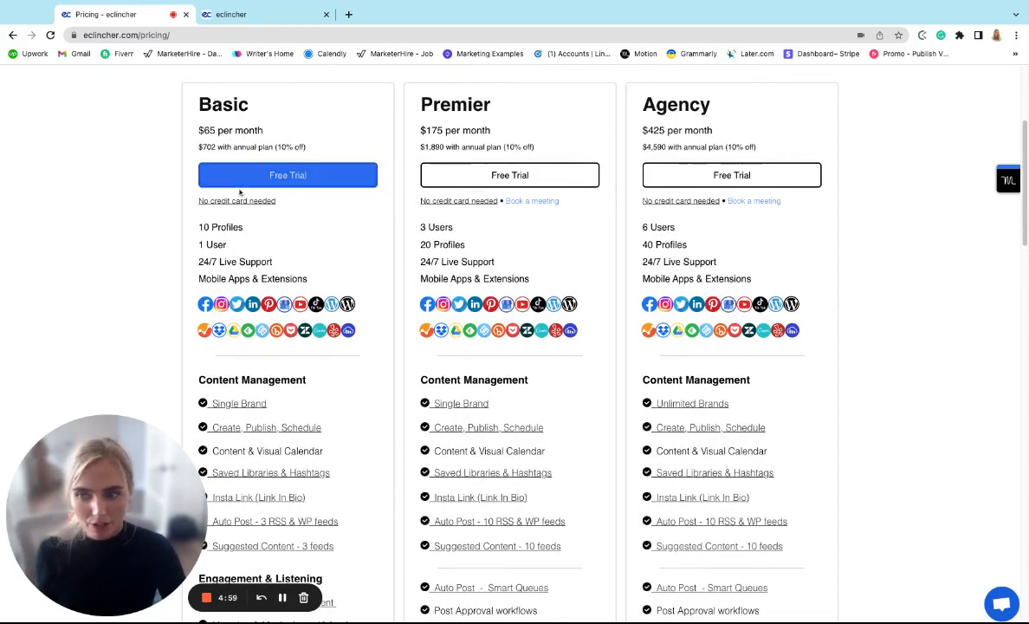
scroll(down, 3)
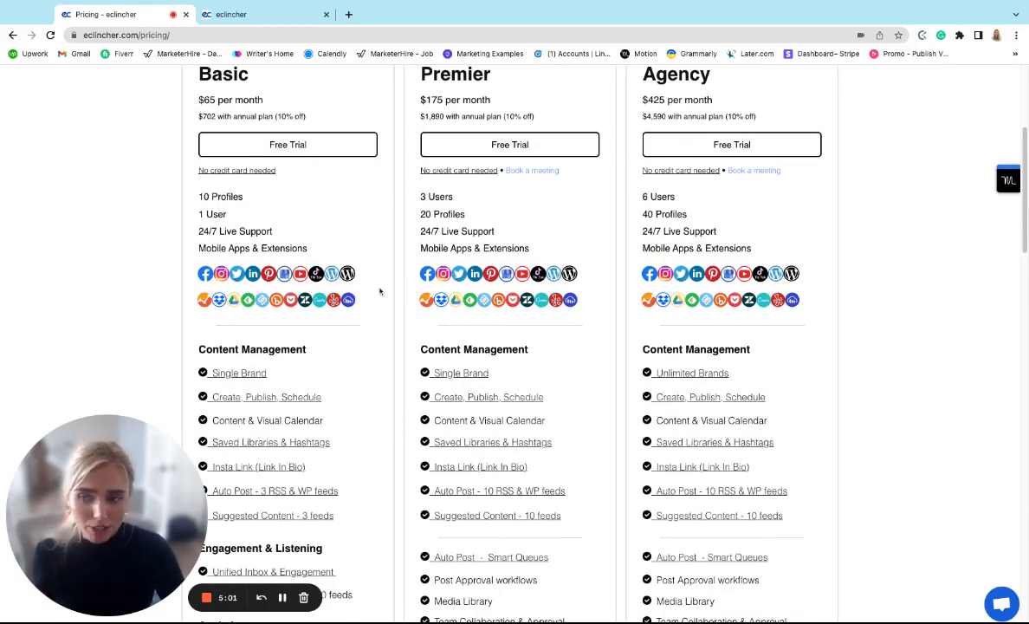
scroll(down, 3)
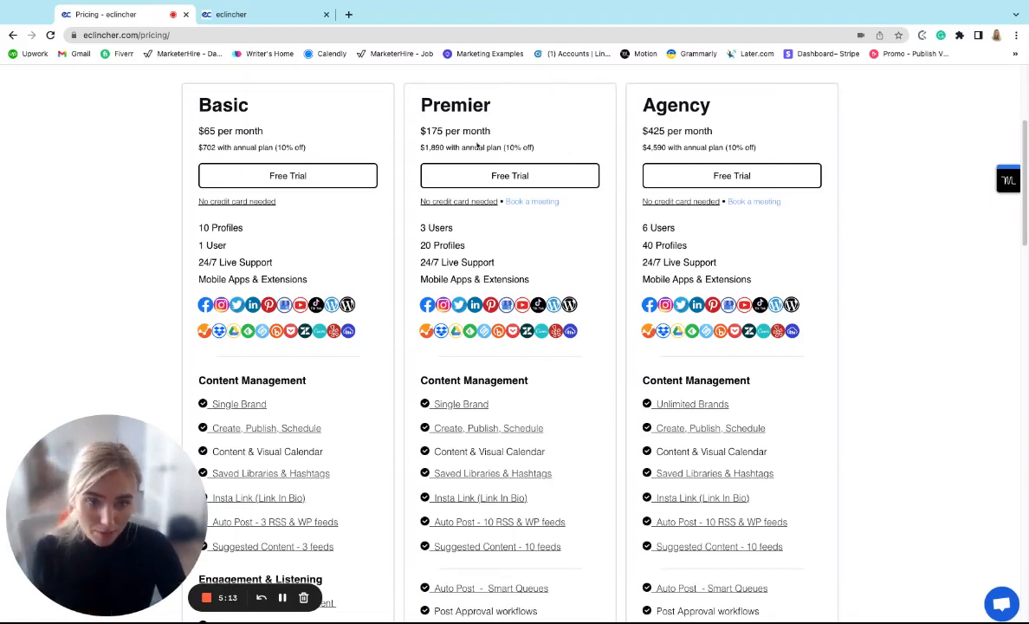
scroll(down, 3)
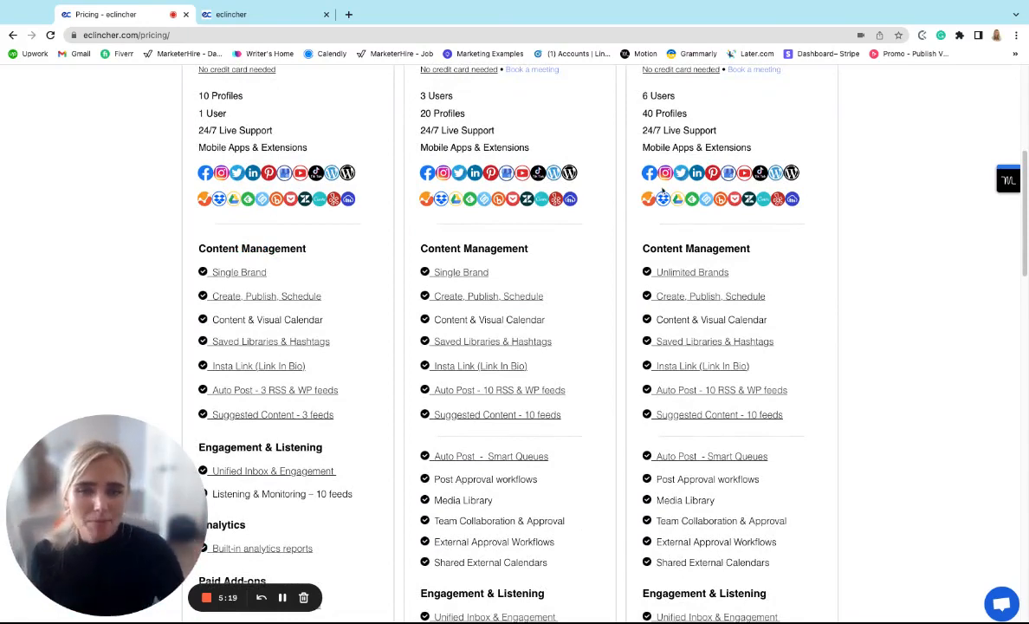
scroll(down, 3)
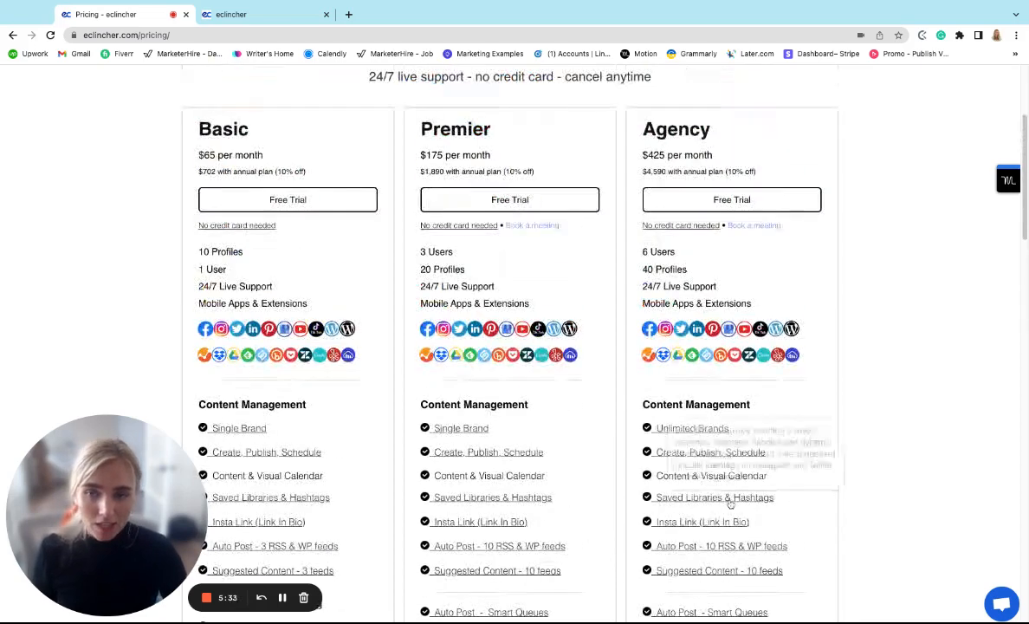
mouse_move(855, 147)
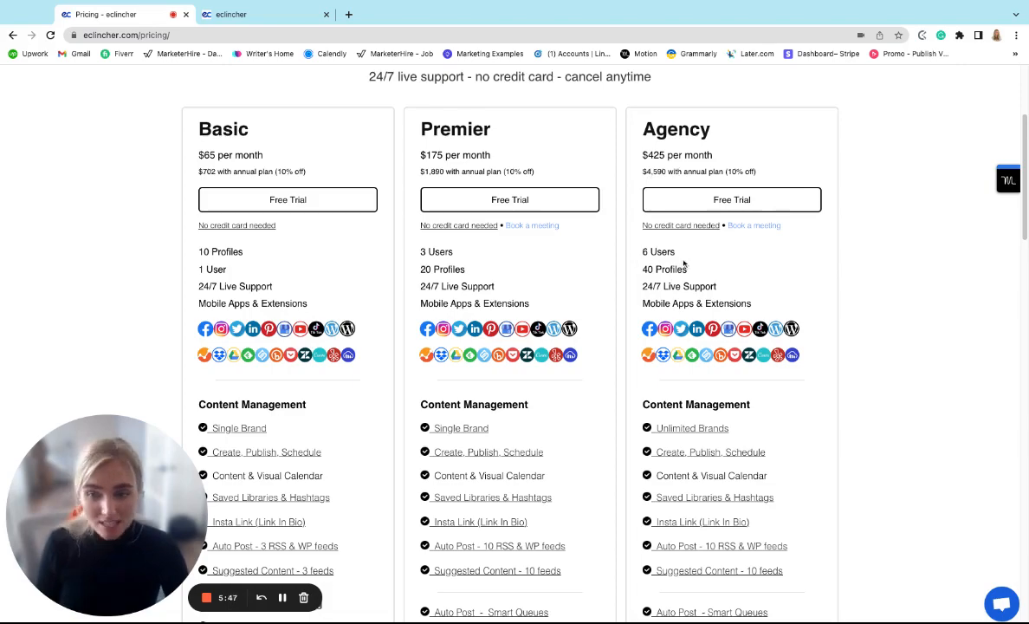
scroll(down, 3)
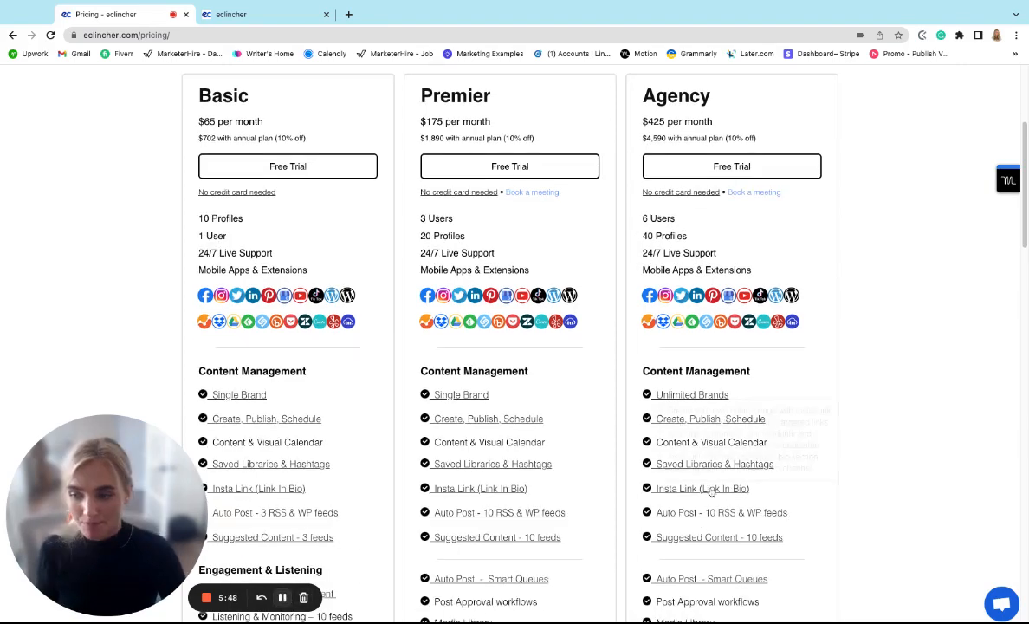
scroll(down, 3)
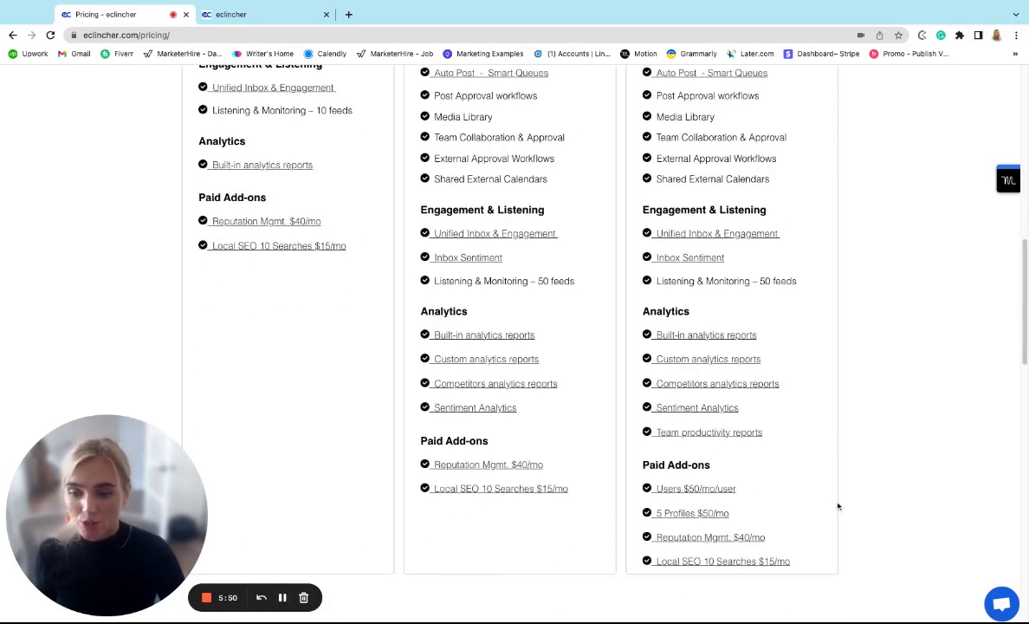
scroll(down, 3)
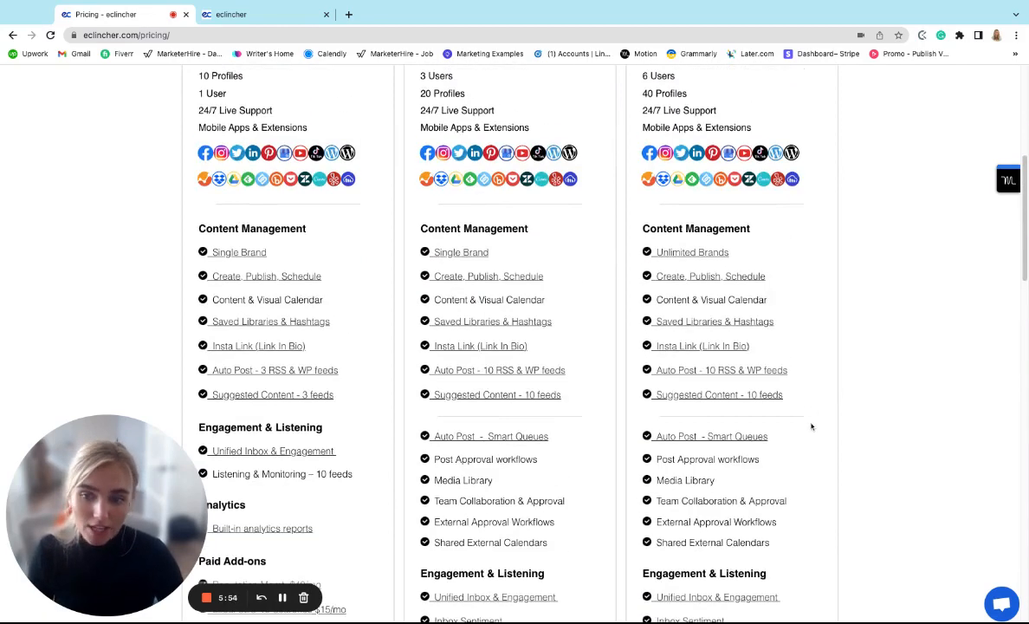
mouse_move(884, 427)
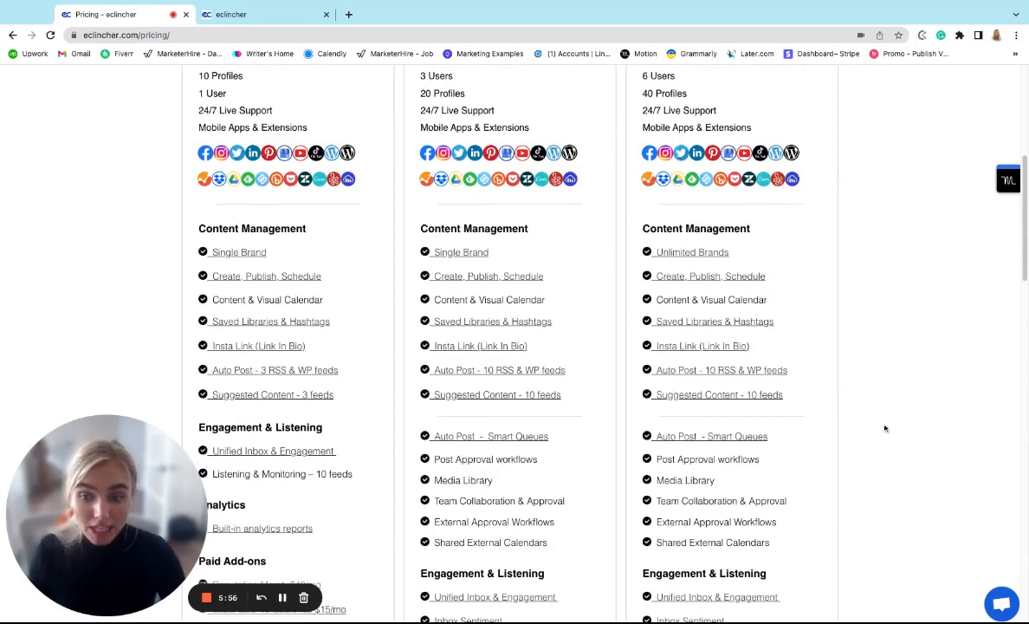
scroll(down, 3)
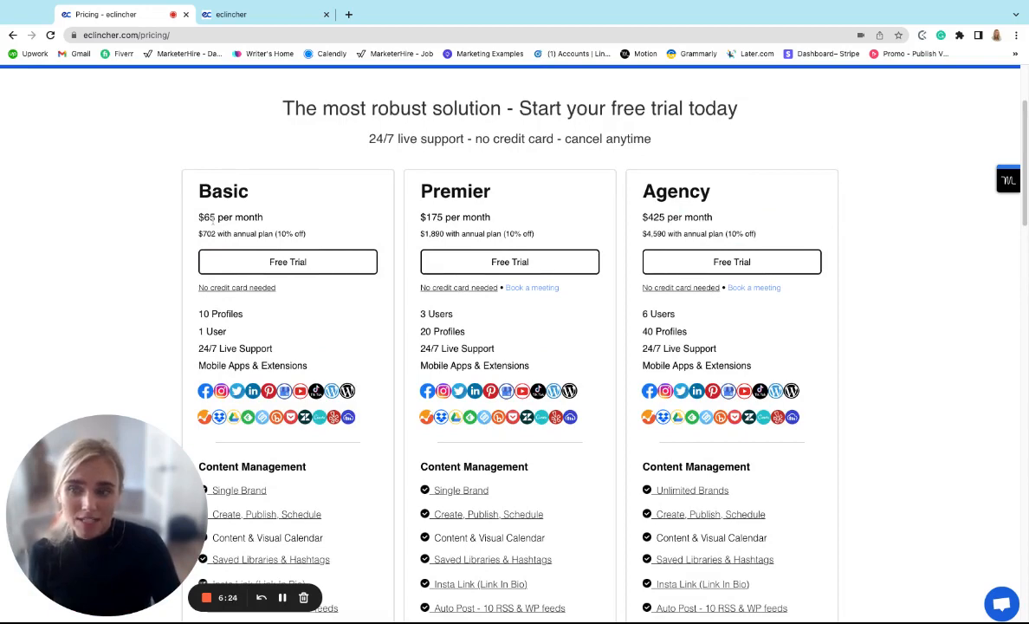
scroll(down, 3)
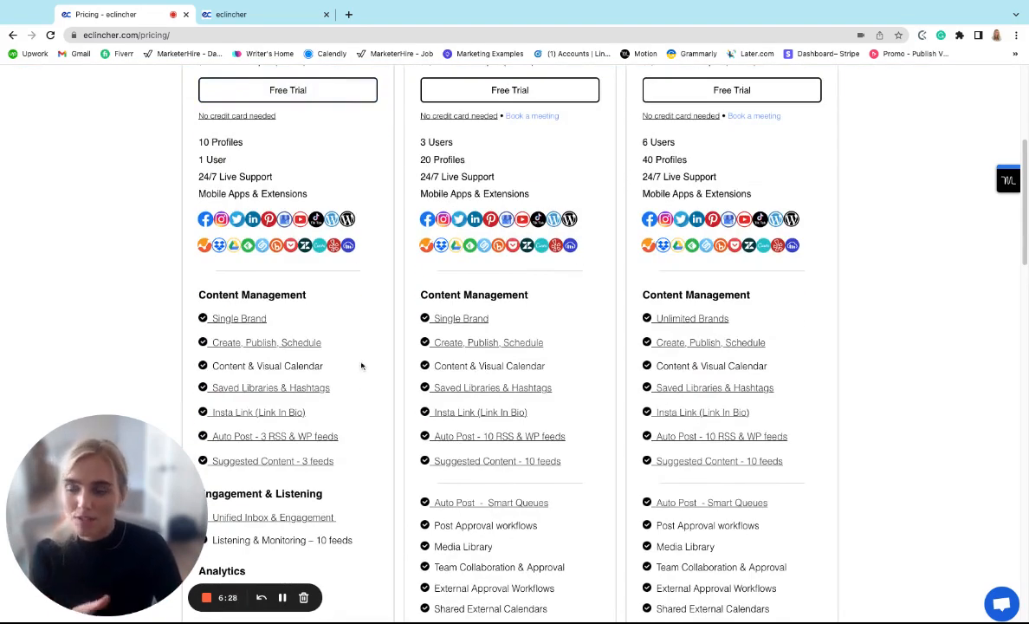
scroll(down, 3)
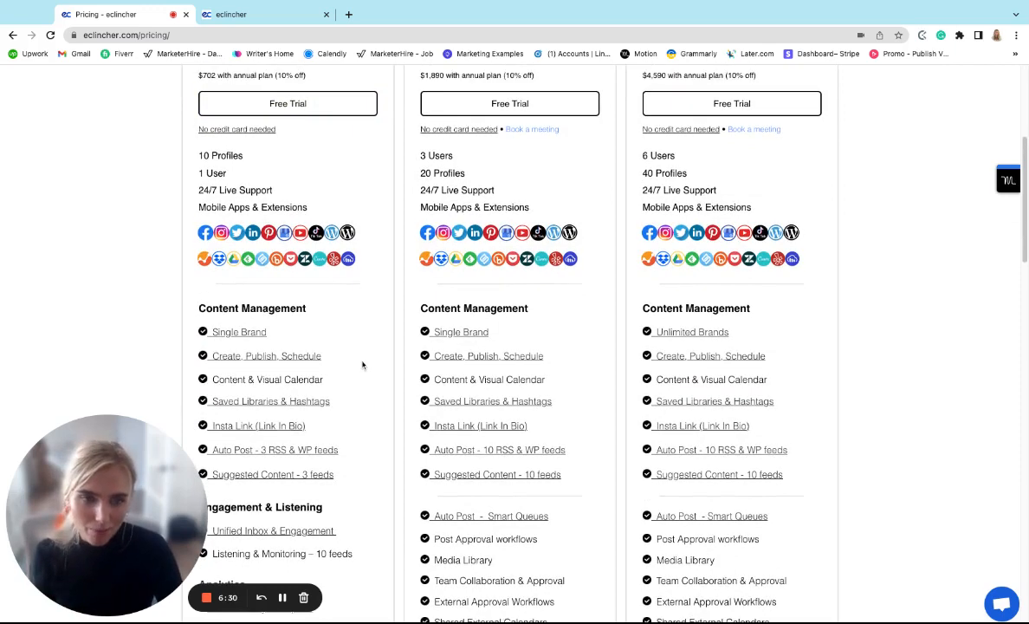